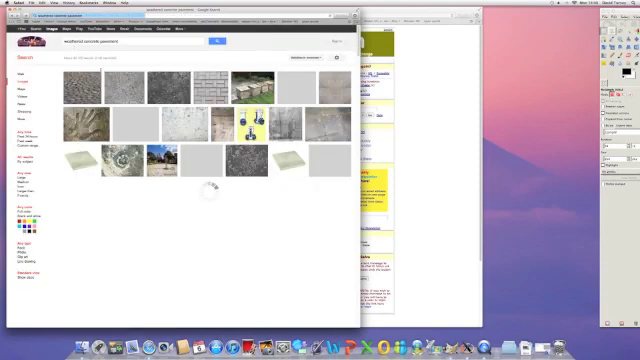
# Scroll through the 'weathered concrete pavement' image results for a paving photo.
pyautogui.scroll(-3)
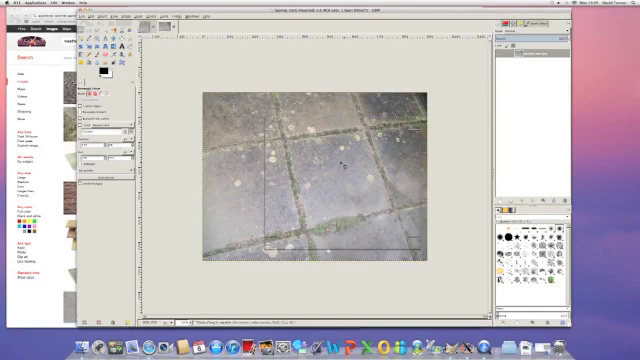
# Select one paving slab in the photo with Rectangle Select.
pyautogui.click(125, 18)
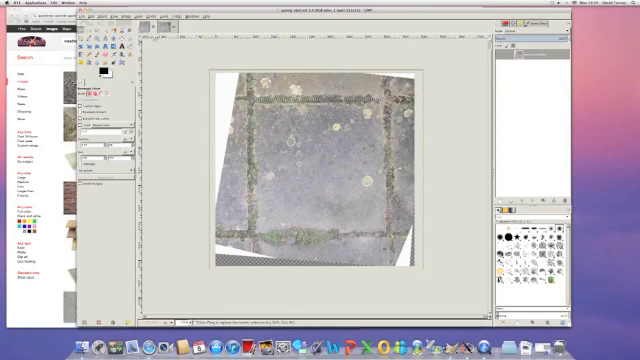
# Outline the straightened slab and crop the image to that square.
pyautogui.click(149, 17)
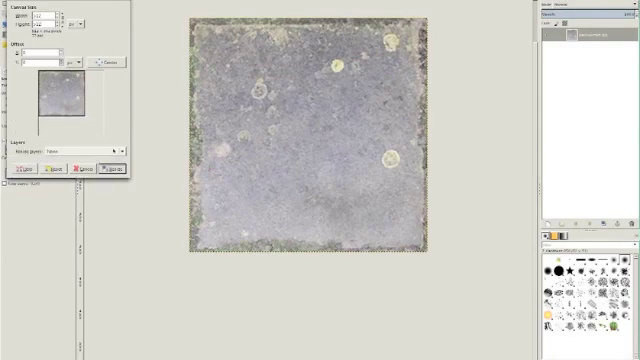
# Resize the canvas to about twice the slab's width and height.
pyautogui.click(115, 169)
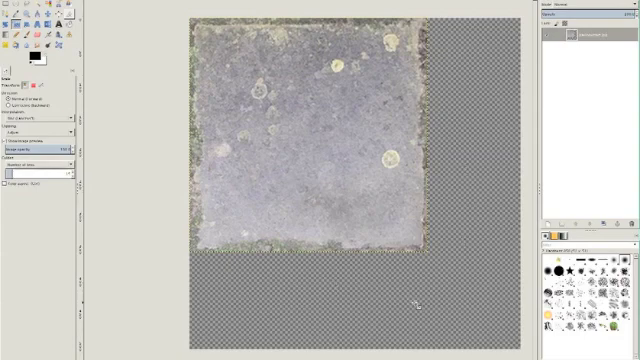
pyautogui.moveTo(285, 118)
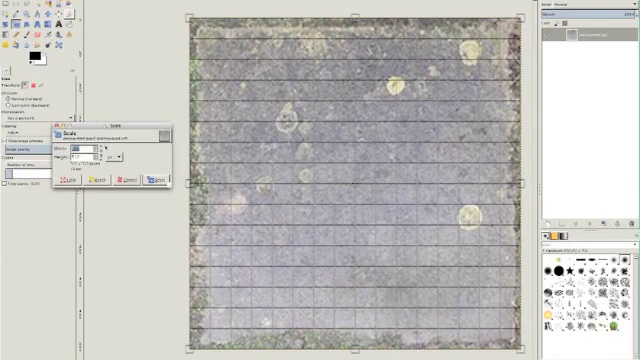
# Scale the slab layer down to quarter-canvas size.
pyautogui.click(110, 147)
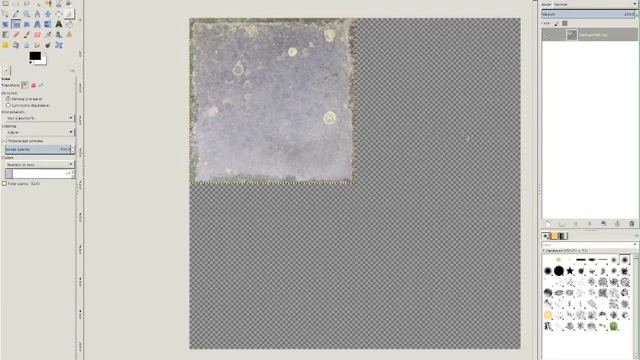
# Duplicate the slab layer and rotate the copy 90° for the top-right quarter.
pyautogui.rightClick(585, 37)
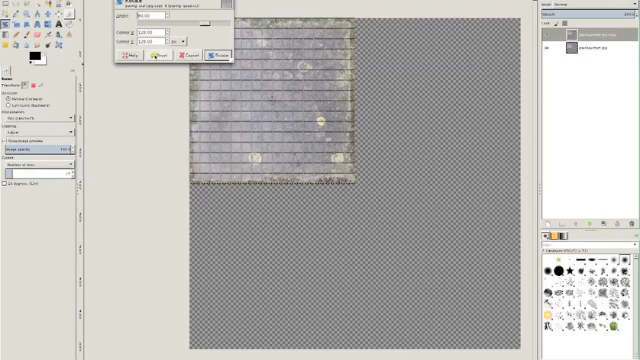
pyautogui.click(208, 58)
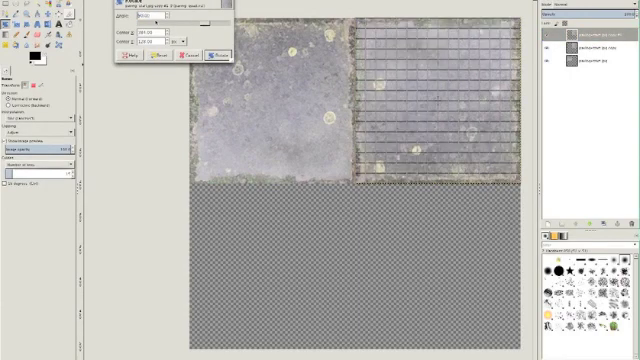
# Apply the 90° rotations to the top-right and lower-right slab copies.
pyautogui.click(222, 55)
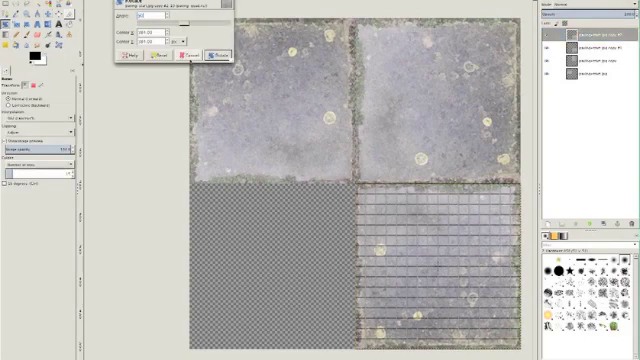
pyautogui.click(206, 54)
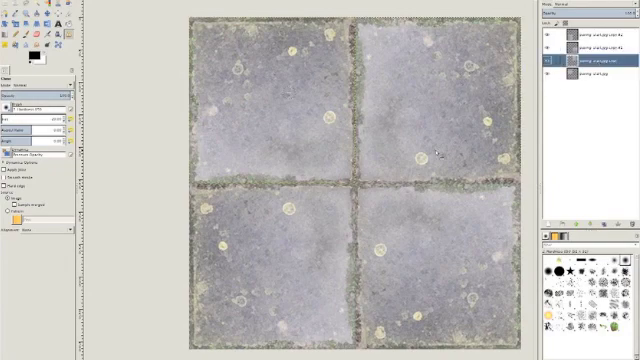
# Clone over the repeated lichen spot on the top-right slab.
pyautogui.click(600, 66)
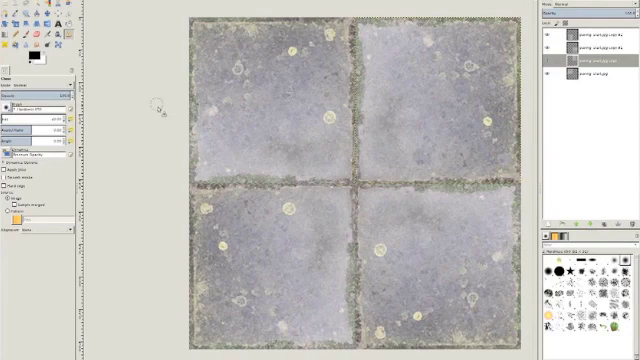
pyautogui.moveTo(320, 105)
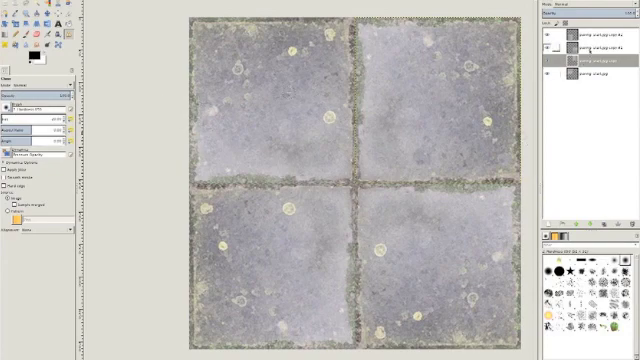
# Clone out lichen spots on the lower-right slab and the central grassy joints.
pyautogui.click(600, 43)
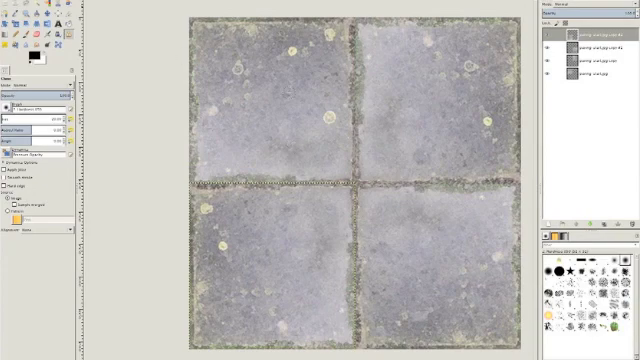
# Export the retouched paving tile as a PNG with default PNG settings.
pyautogui.click(10, 5)
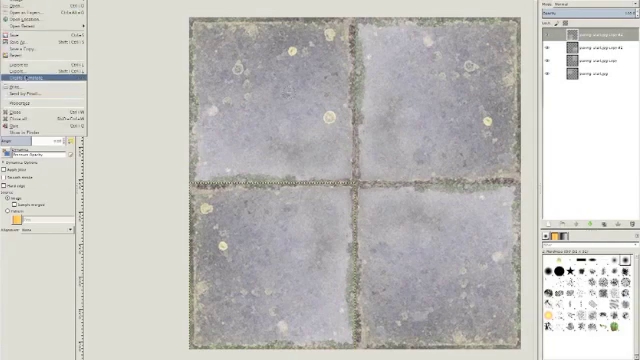
pyautogui.click(22, 23)
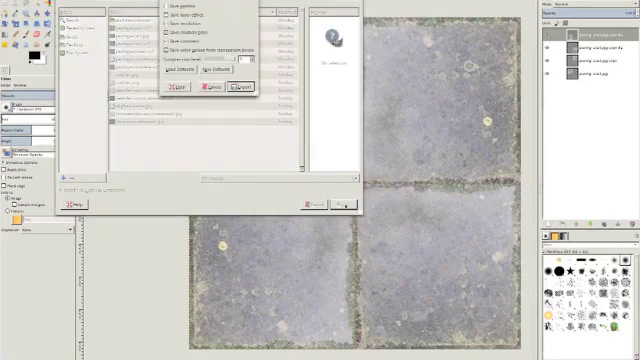
pyautogui.click(244, 89)
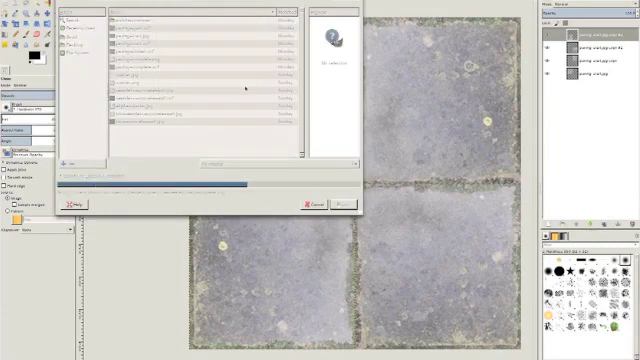
pyautogui.click(343, 203)
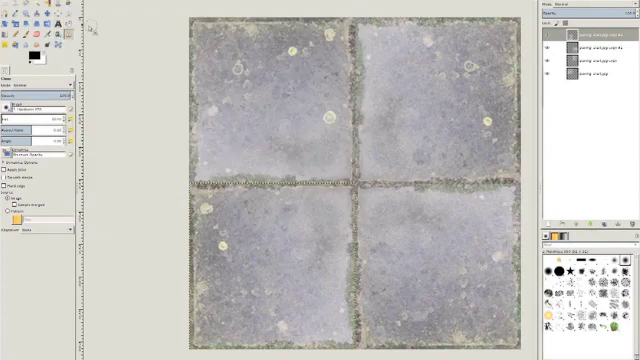